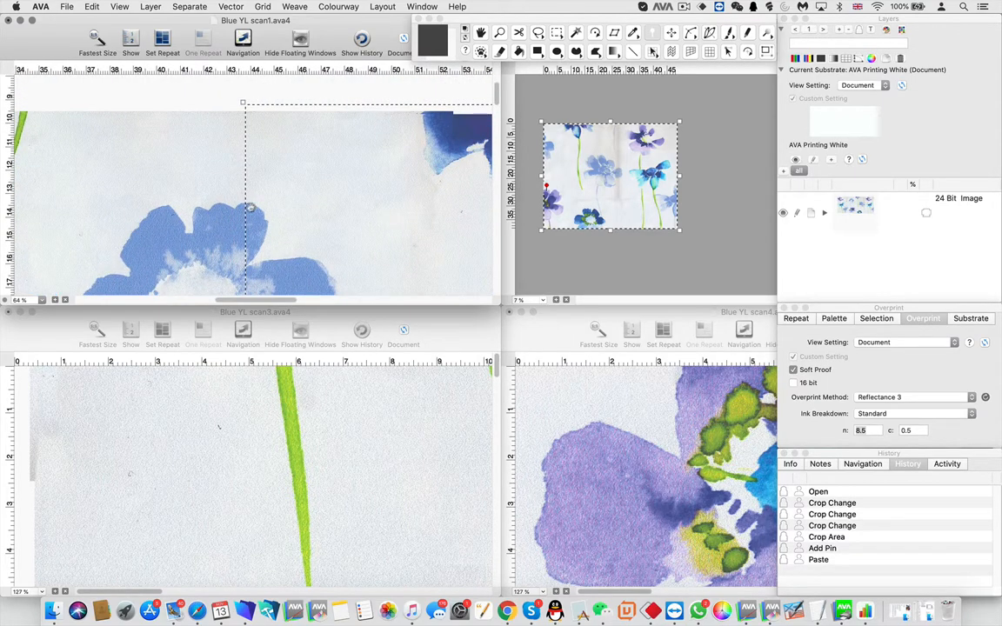
mouse_move(237, 194)
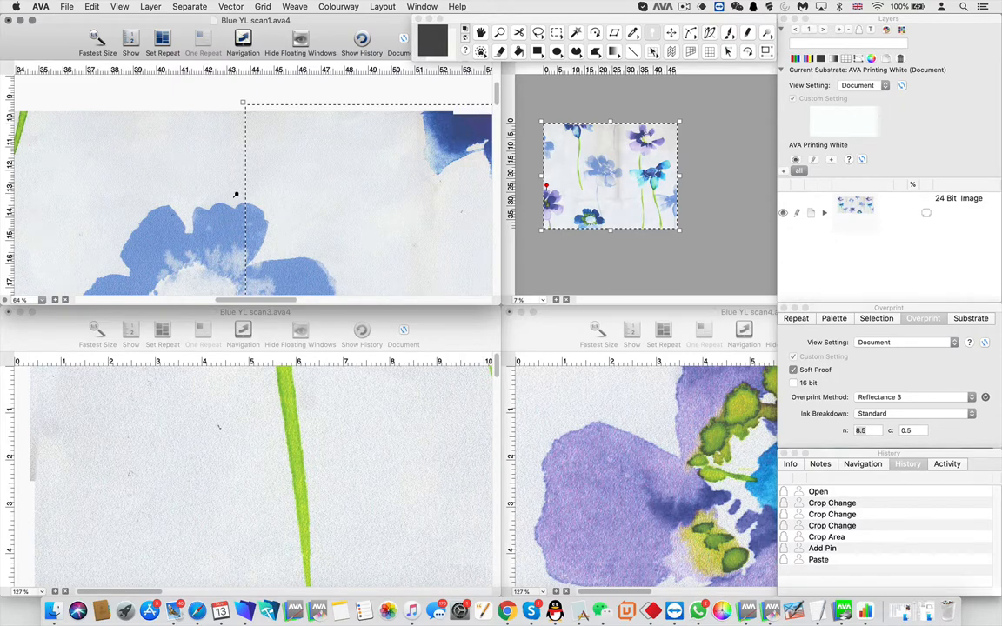
mouse_move(209, 150)
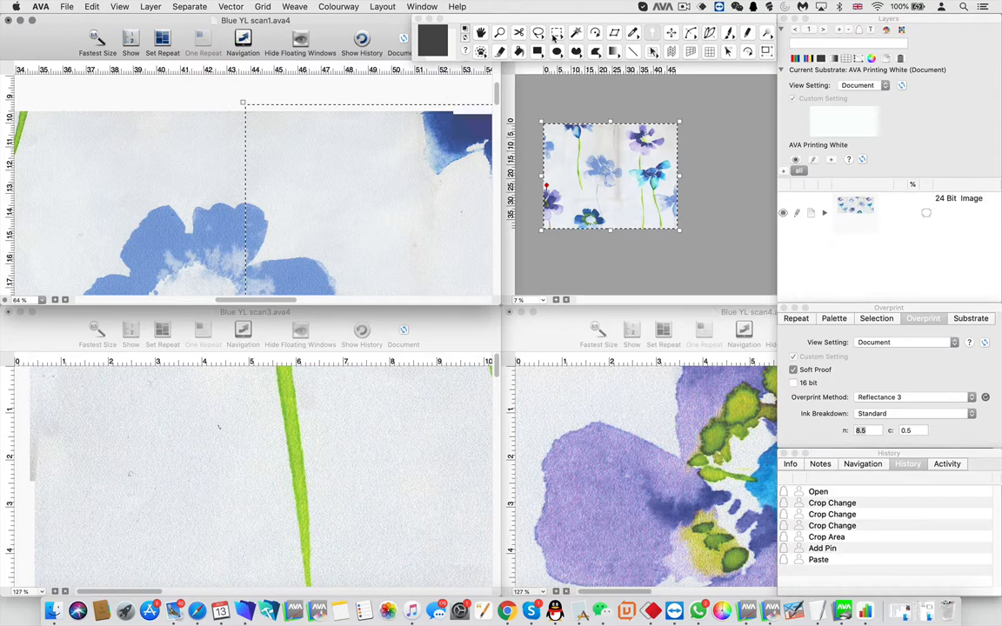
mouse_move(538, 33)
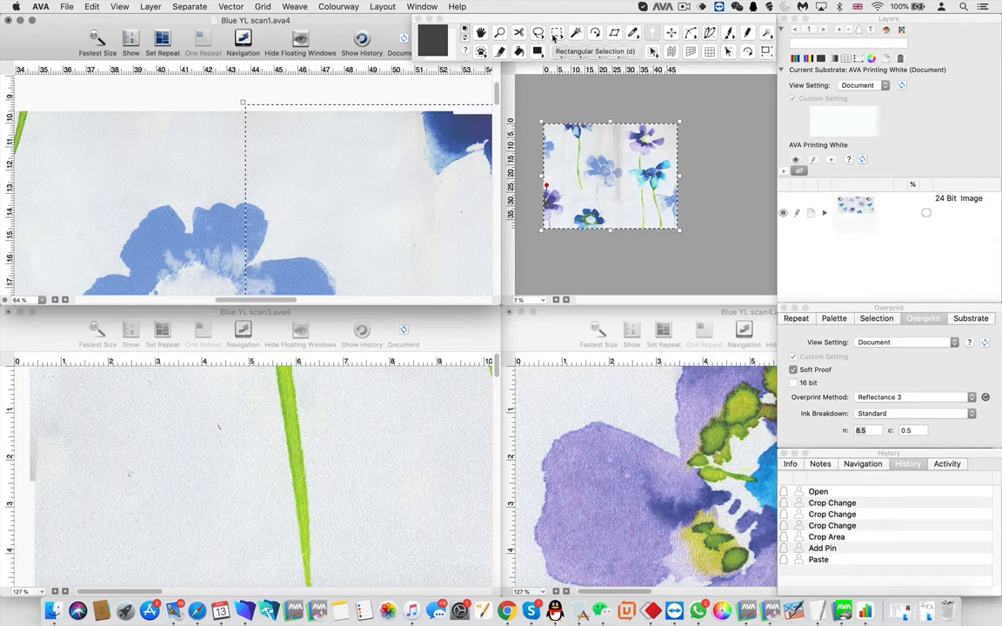
Step: Switch to the Rectangular Selection tool
click(556, 33)
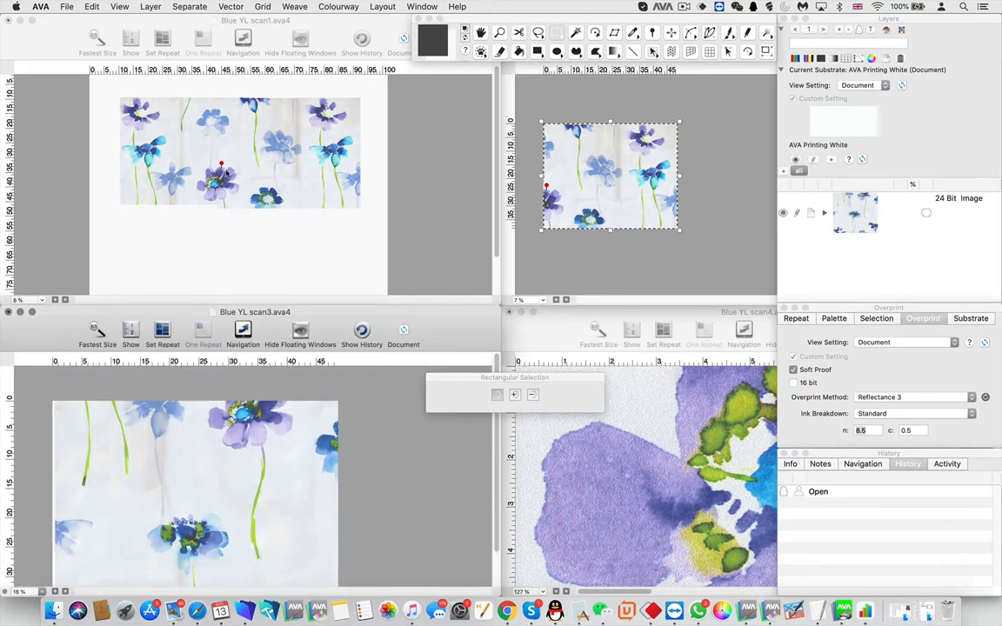
mouse_move(202, 457)
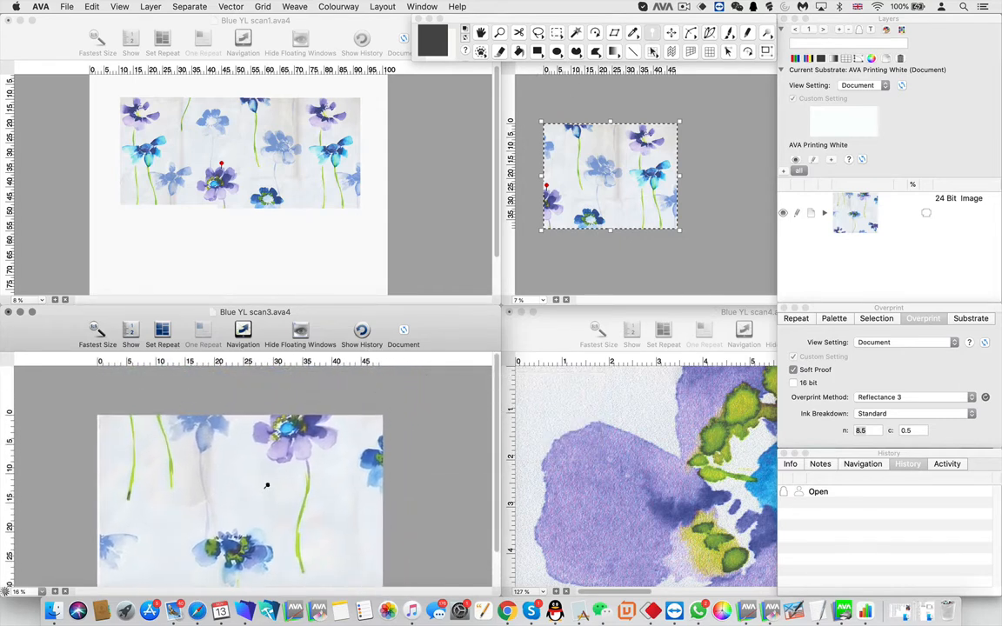
mouse_move(280, 422)
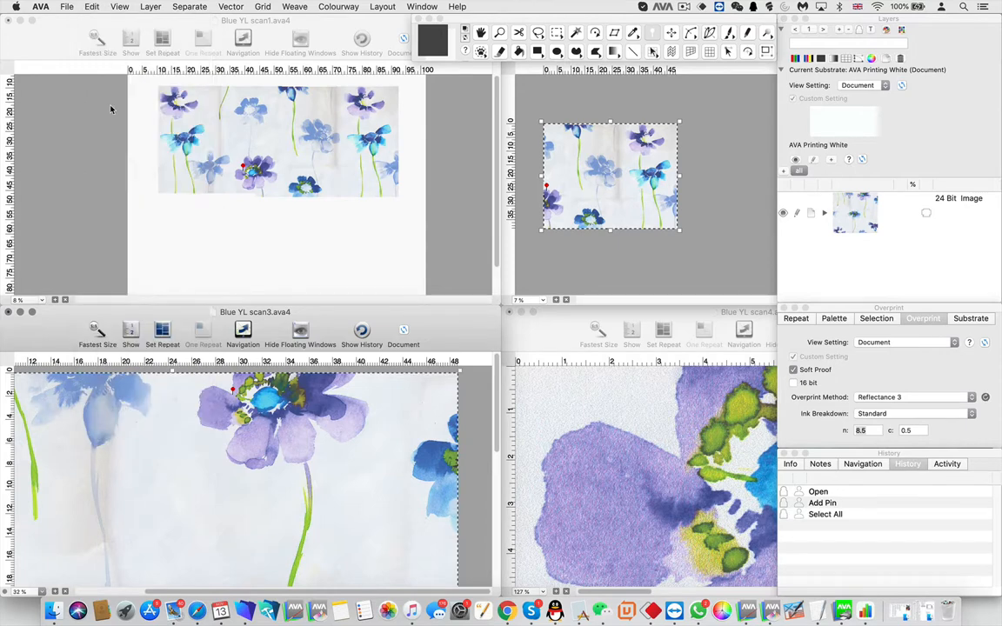
Step: Bring the scan1 document window to the front
click(91, 6)
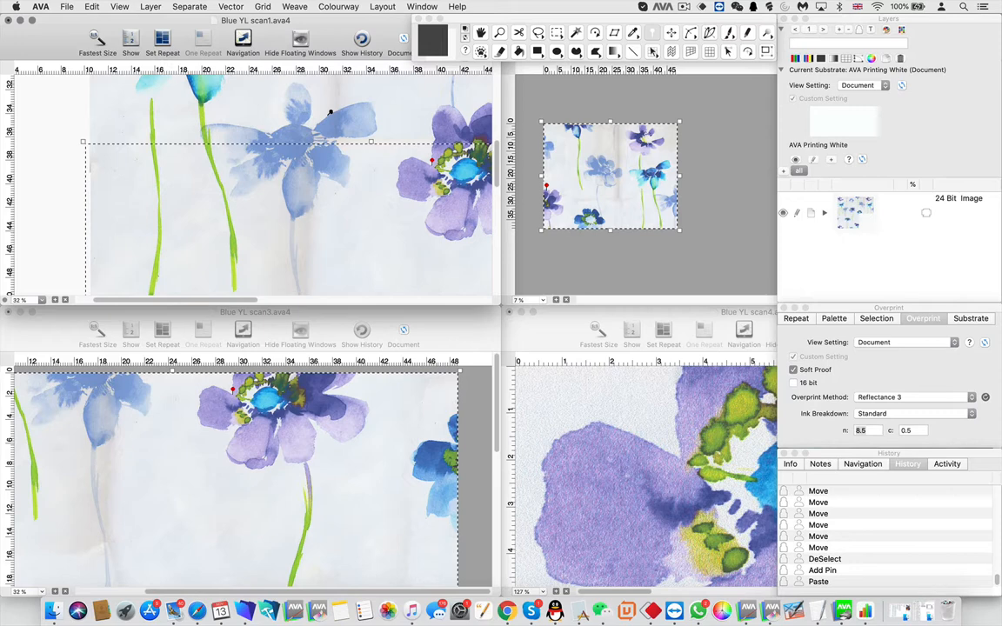
mouse_move(161, 124)
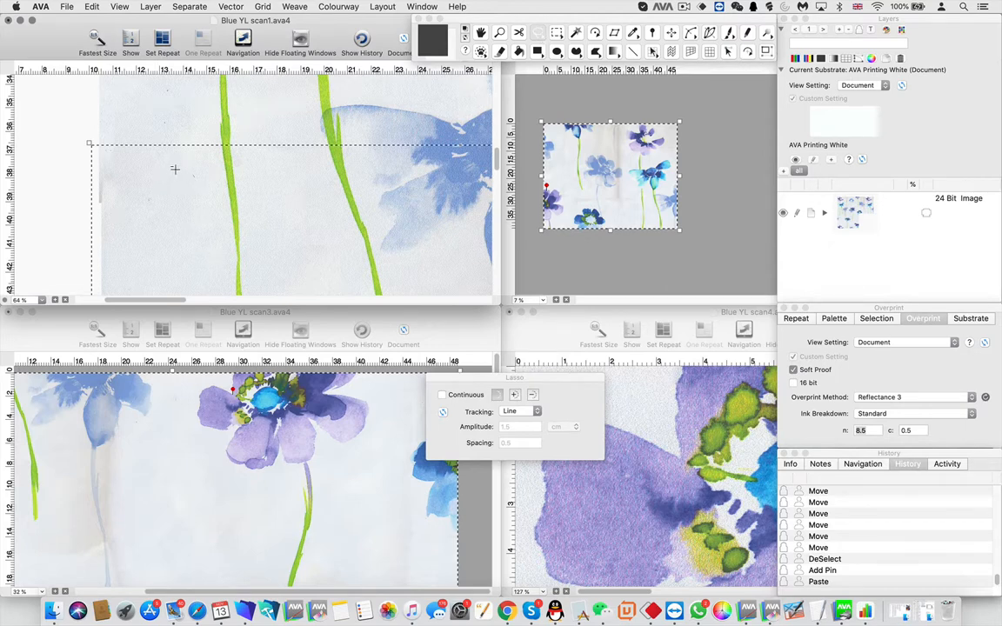
mouse_move(110, 135)
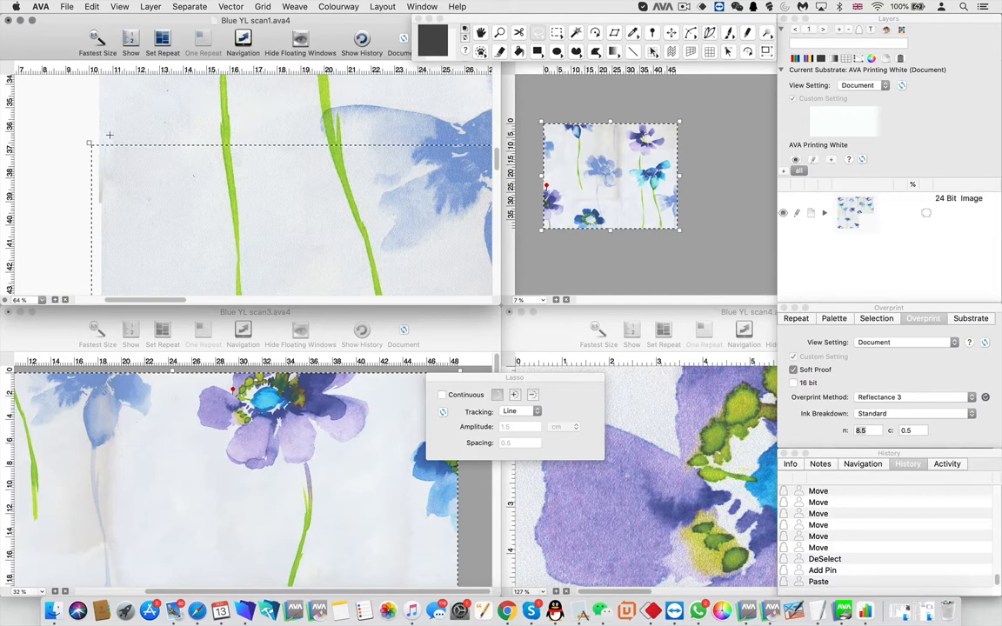
mouse_move(138, 122)
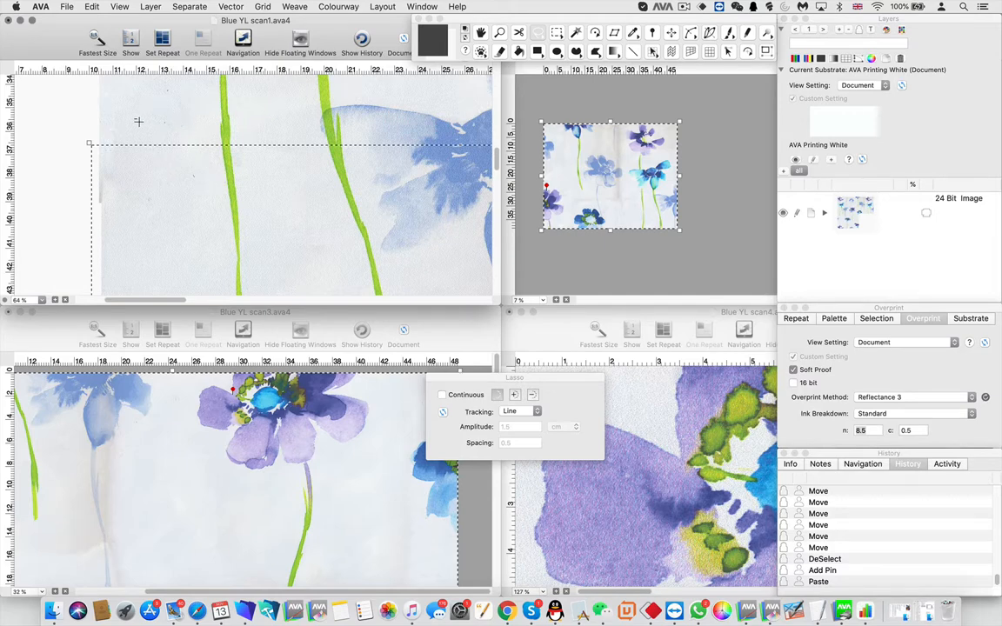
mouse_move(157, 119)
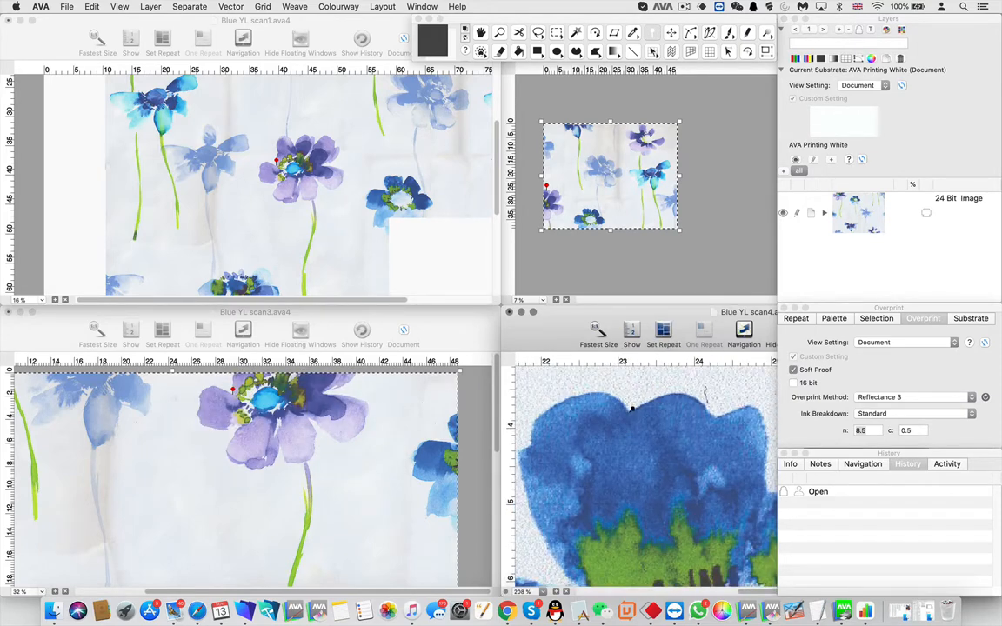
Step: Pin scan4 at the top edge of the large blue flower's petal
click(629, 407)
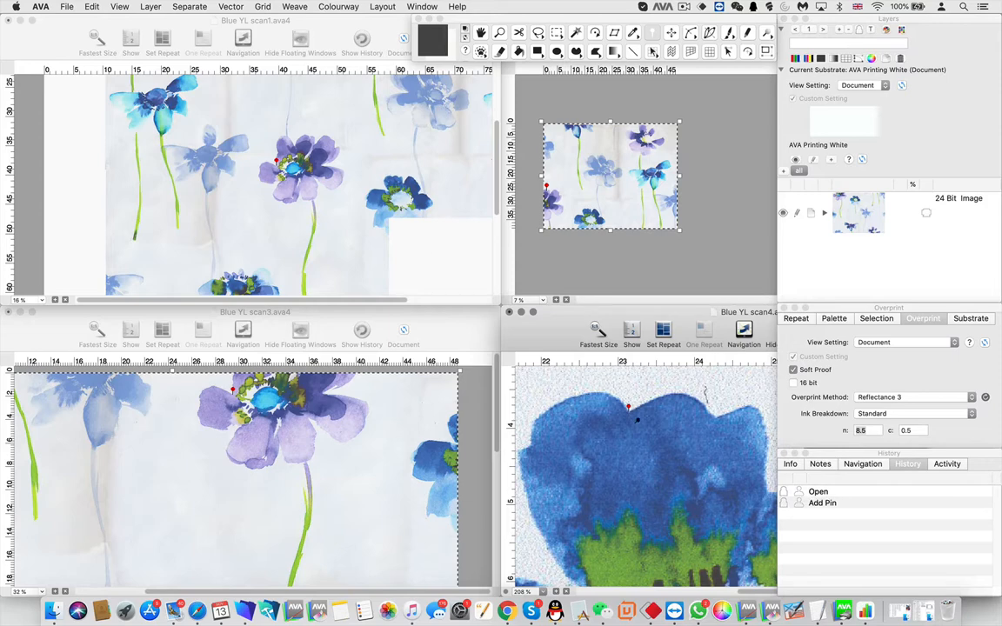